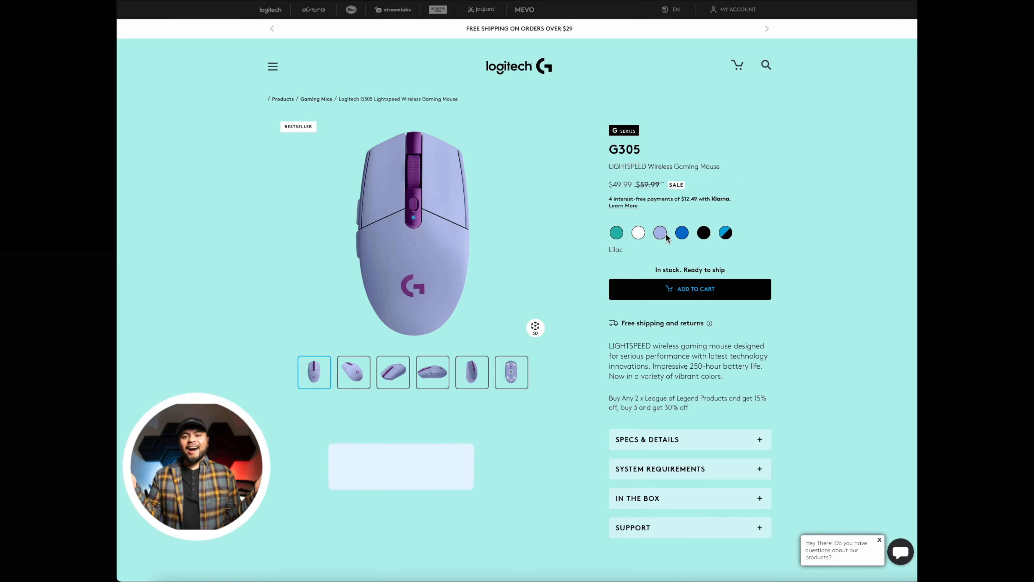
- Cycle the G305 colour from Blue to Black, which shows Sold Out Temporarily
click(682, 232)
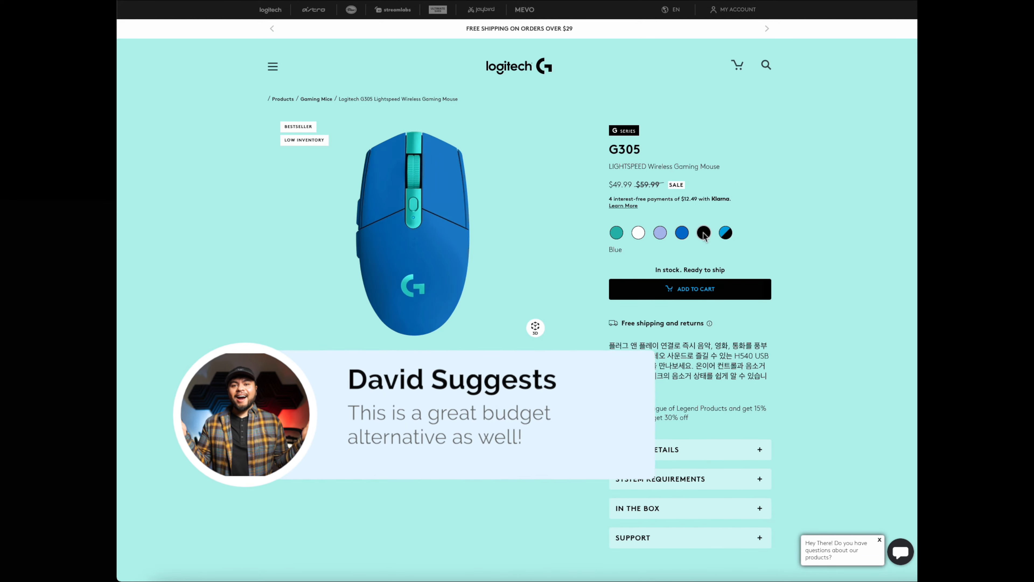
click(704, 232)
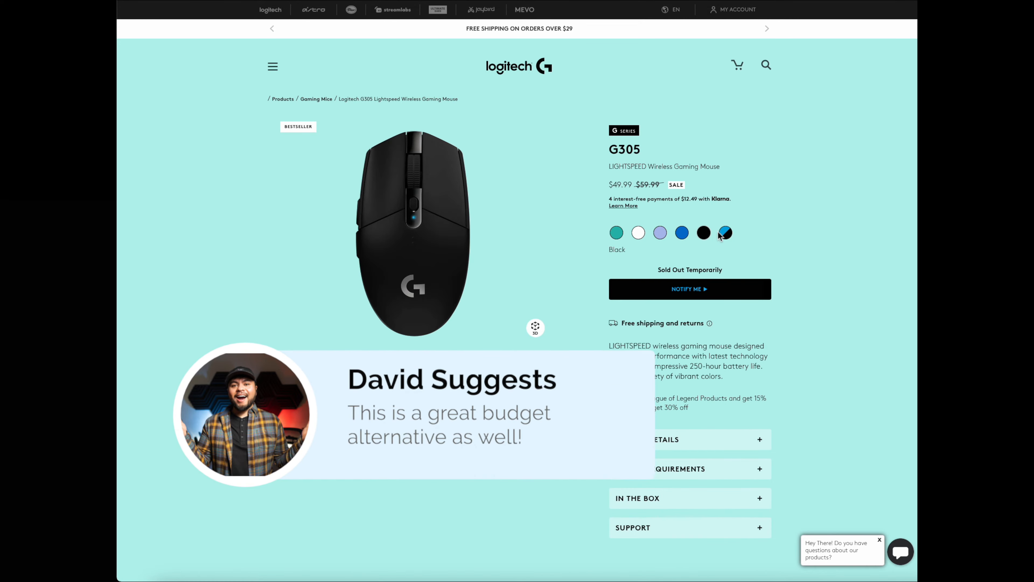